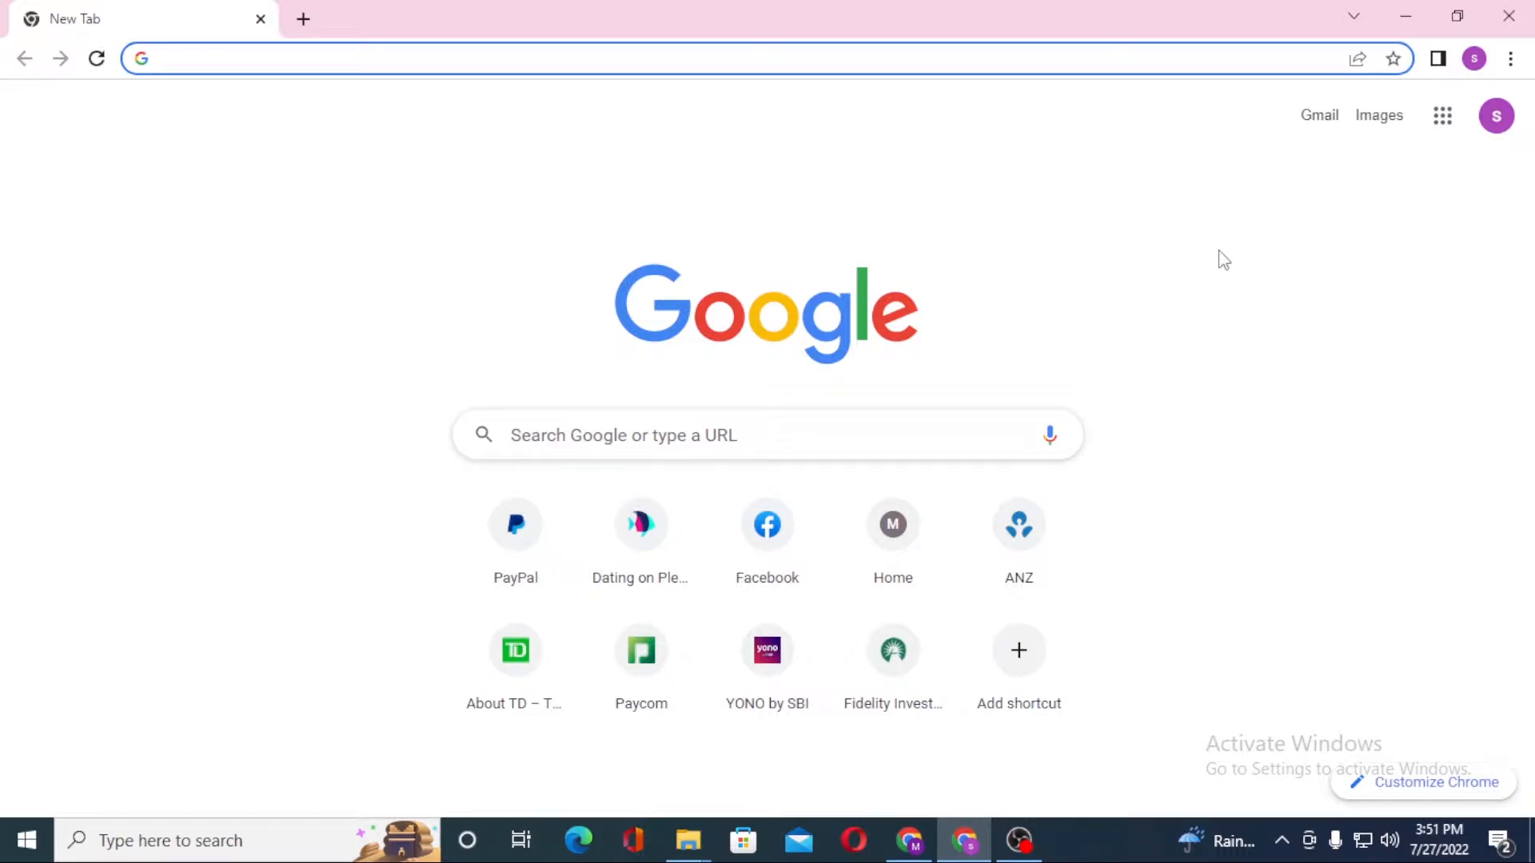
Search Google for 'facebook login' from the Chrome address bar.
left_click(391, 58)
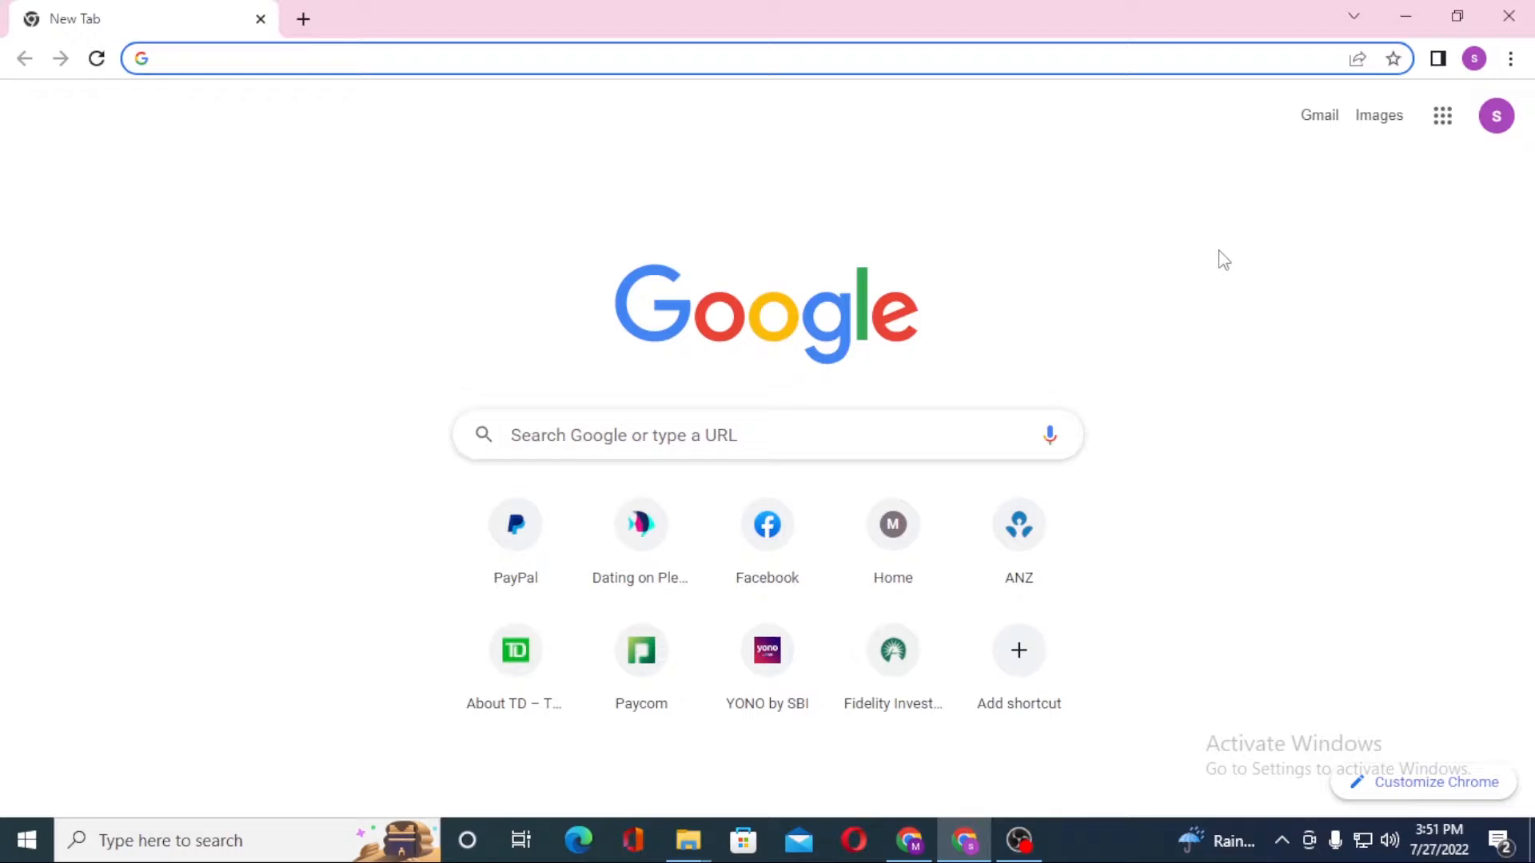
mouse_move(1167, 249)
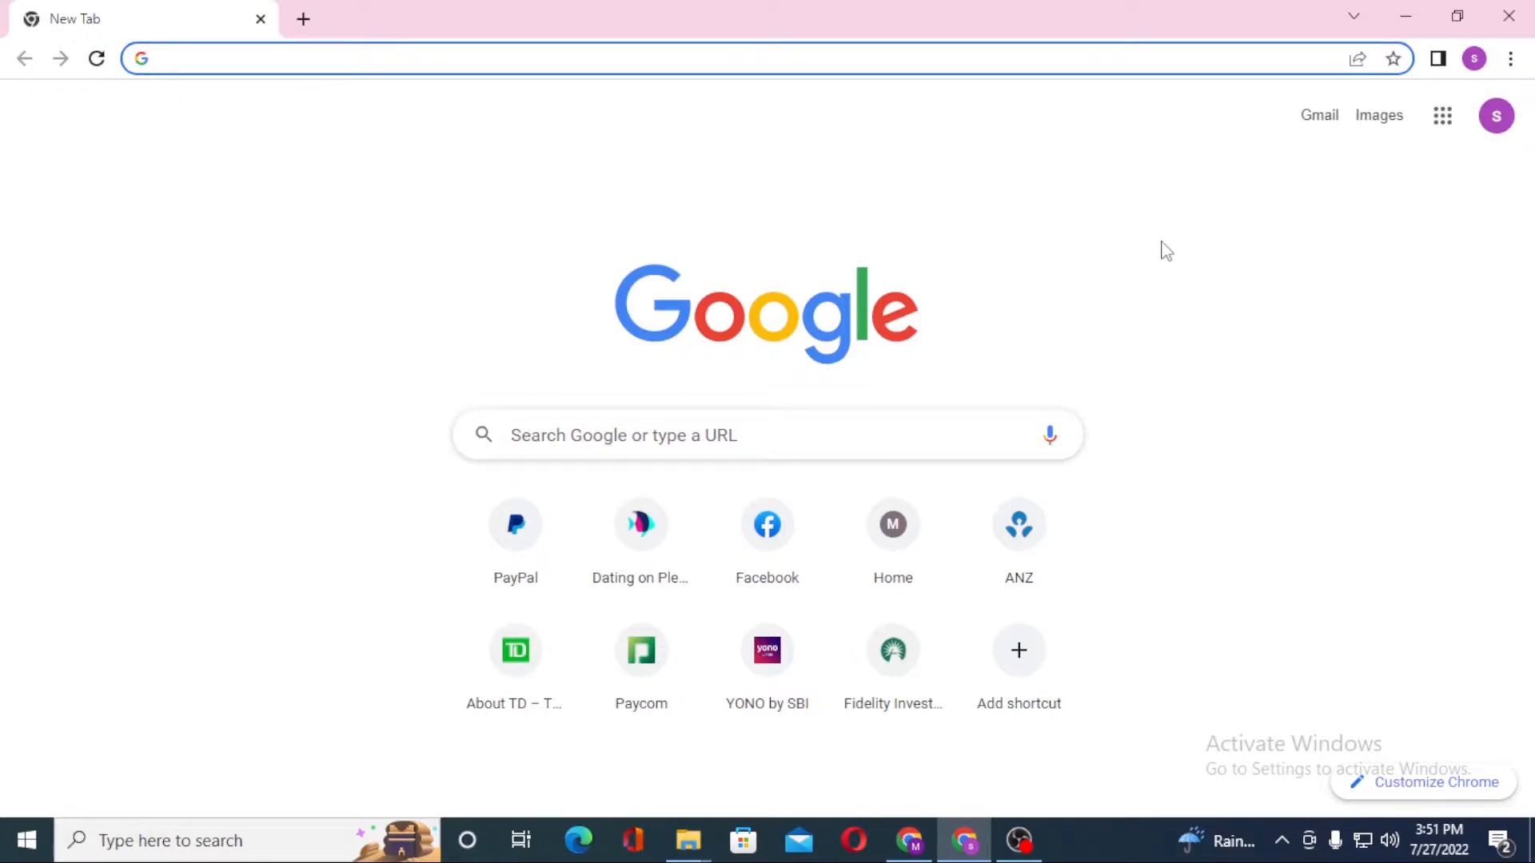
left_click(392, 58)
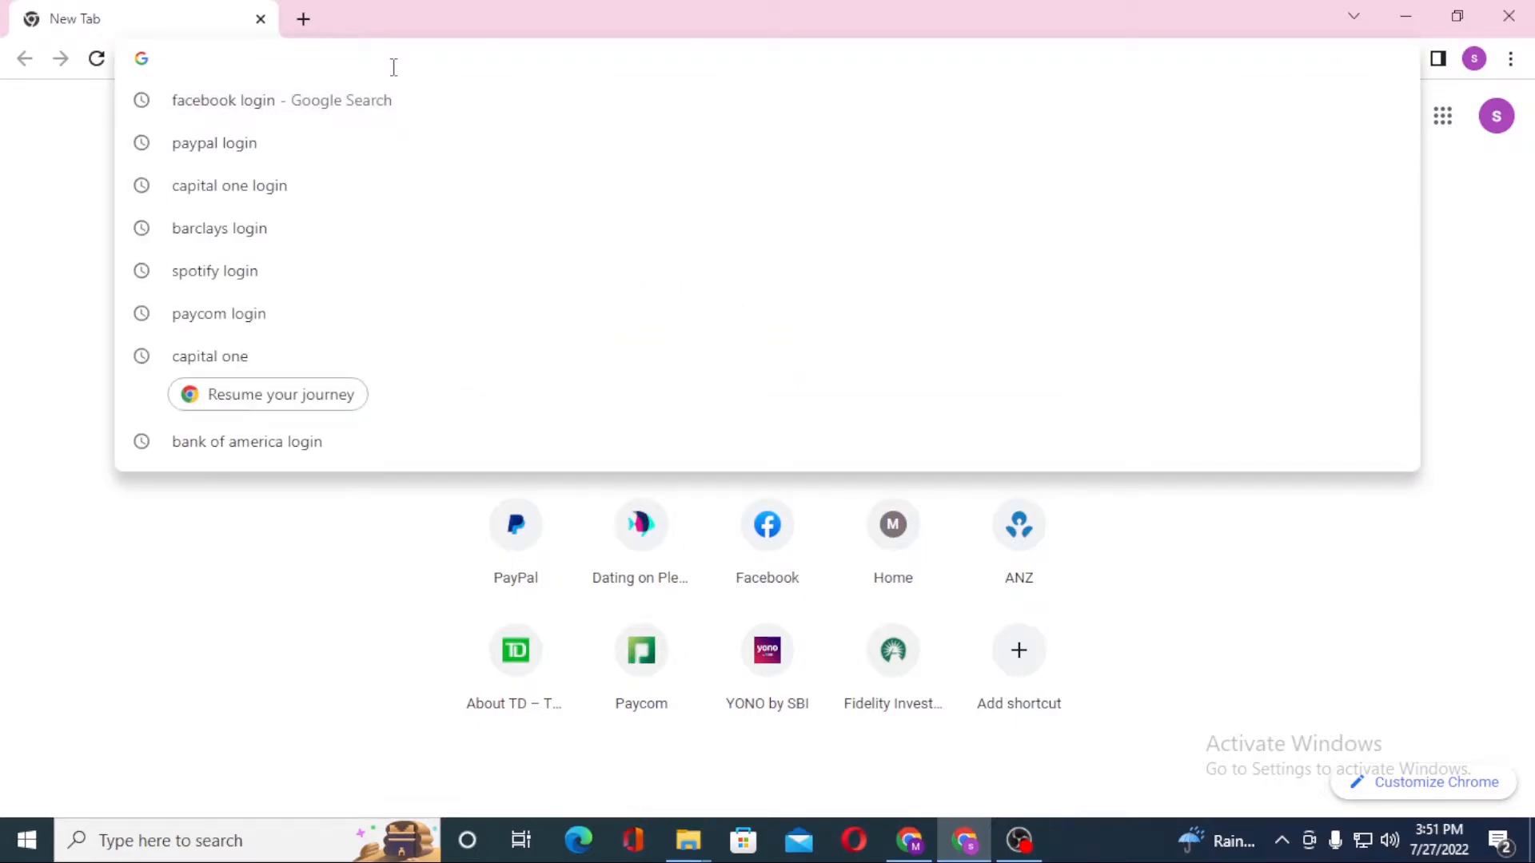
type("facebook")
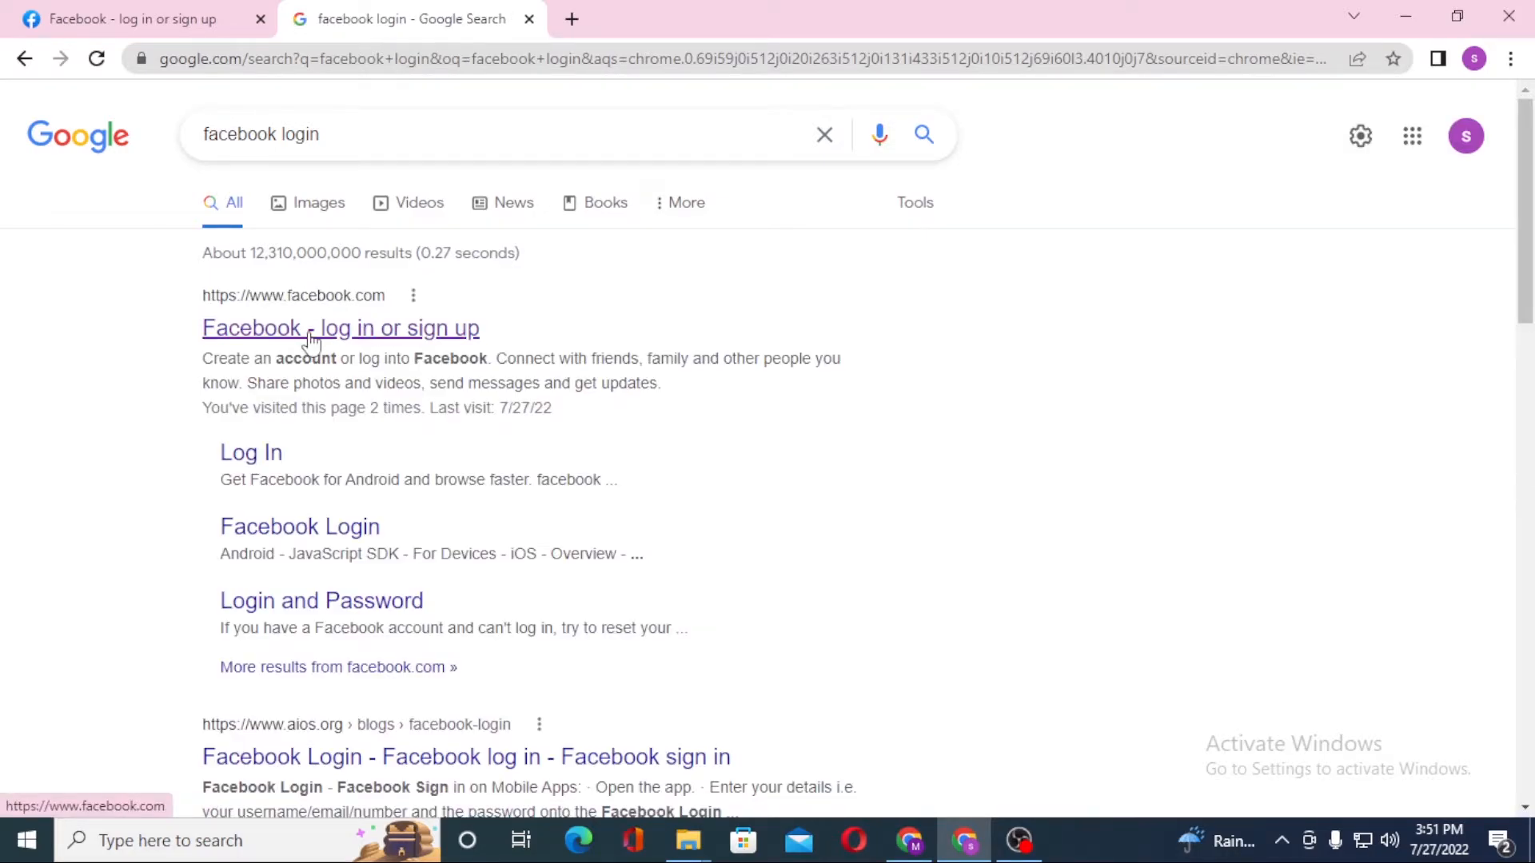
Open the 'Facebook - log in or sign up' result and close the duplicate tab.
left_click(341, 327)
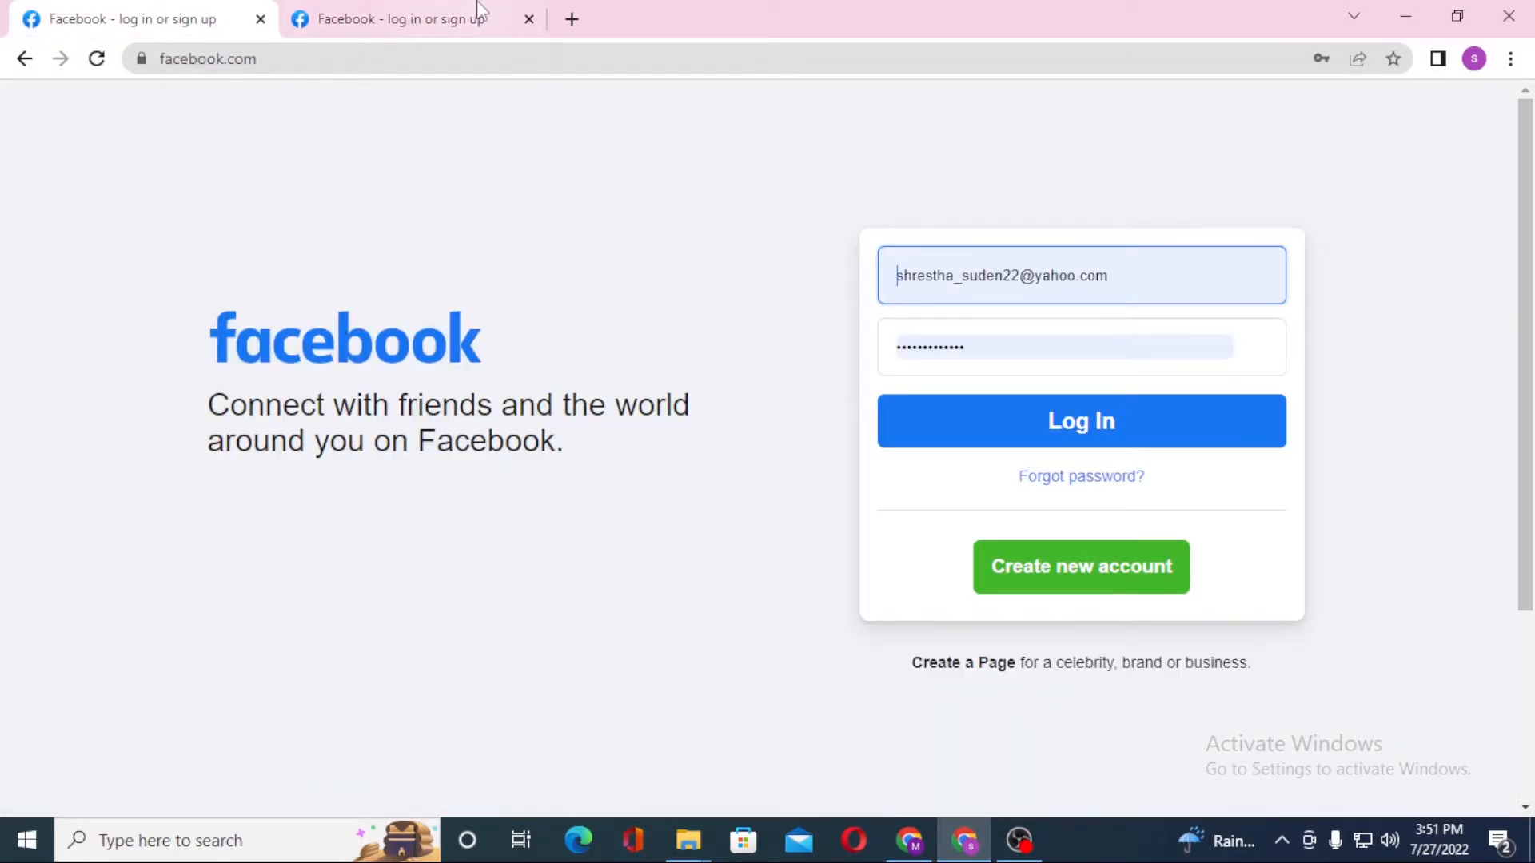
left_click(530, 19)
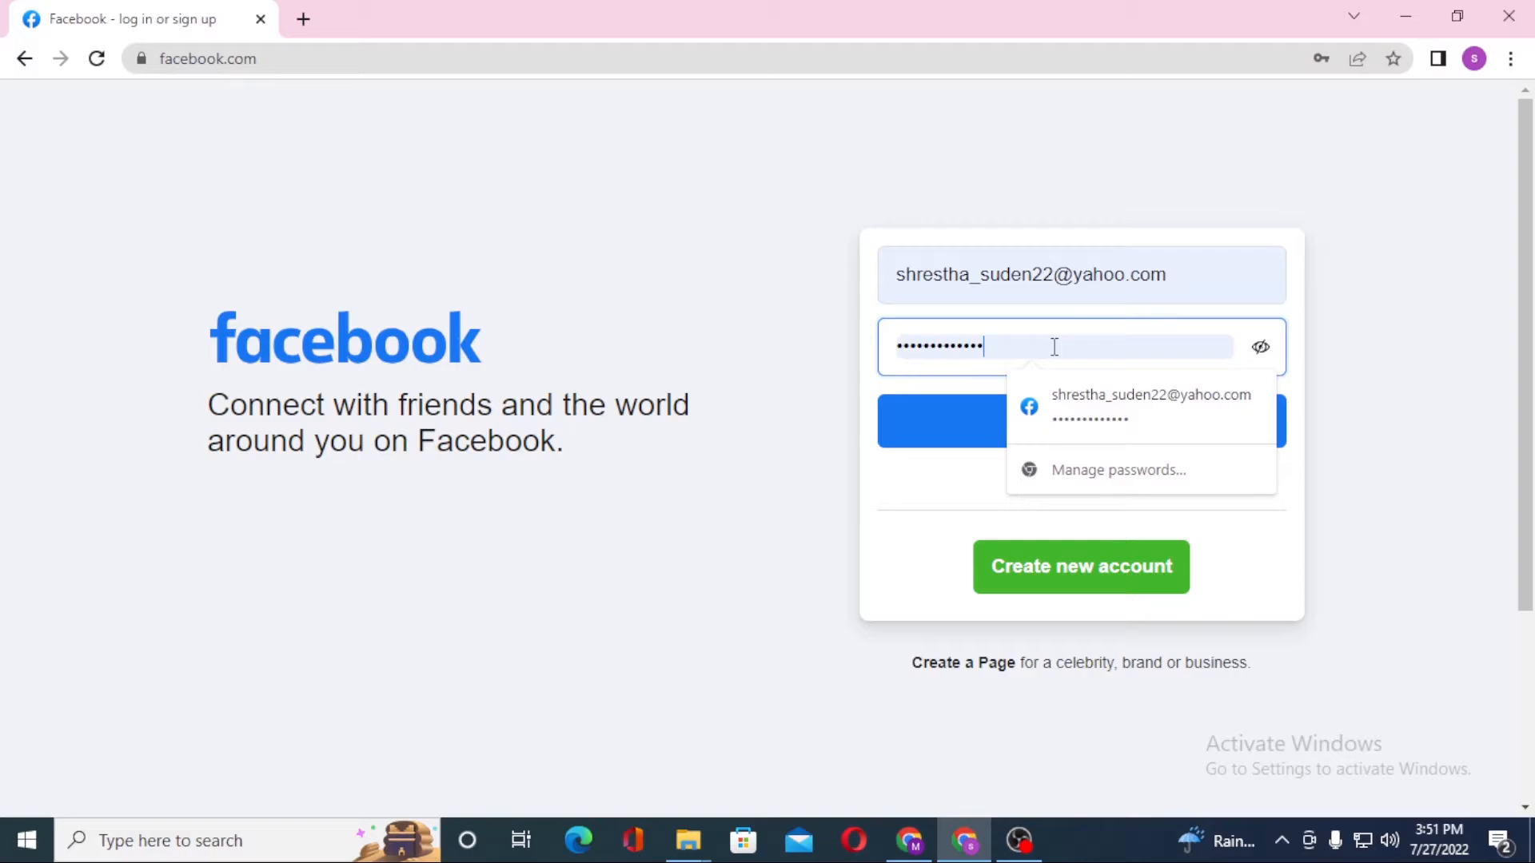
left_click(846, 362)
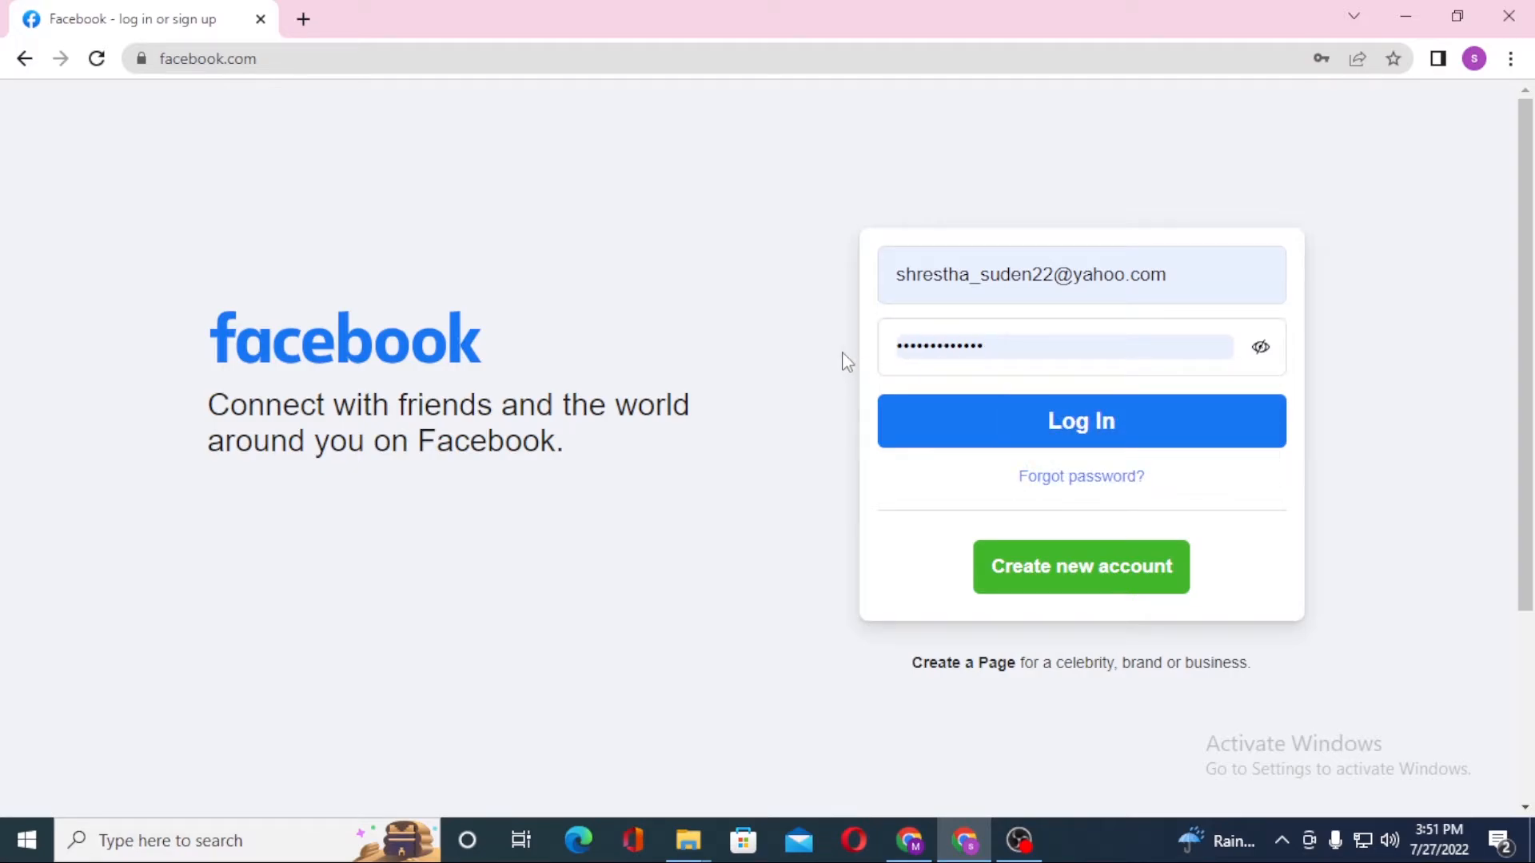
mouse_move(935, 421)
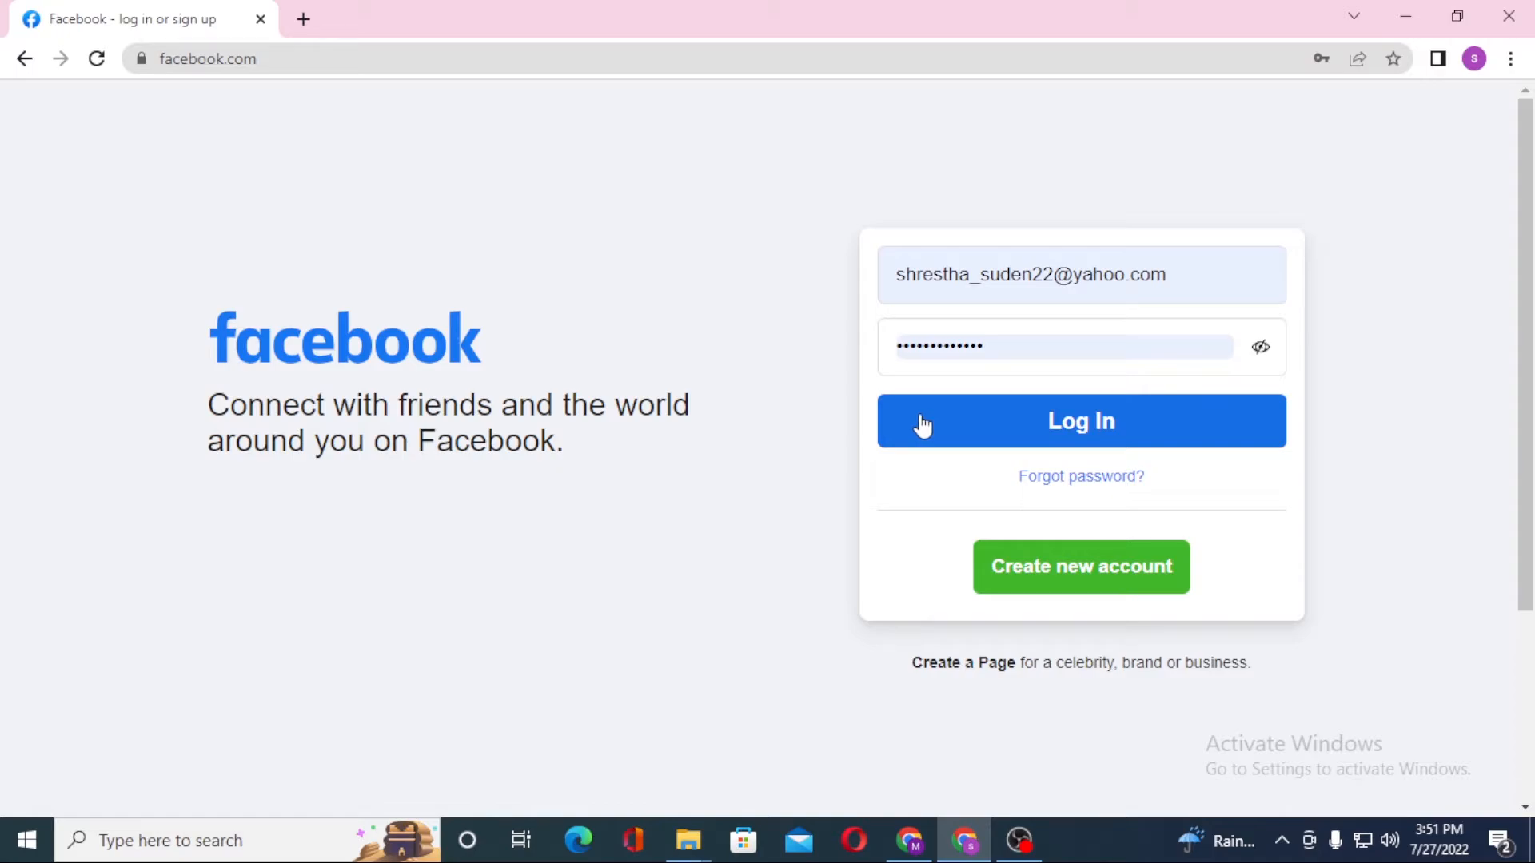
mouse_move(1081, 476)
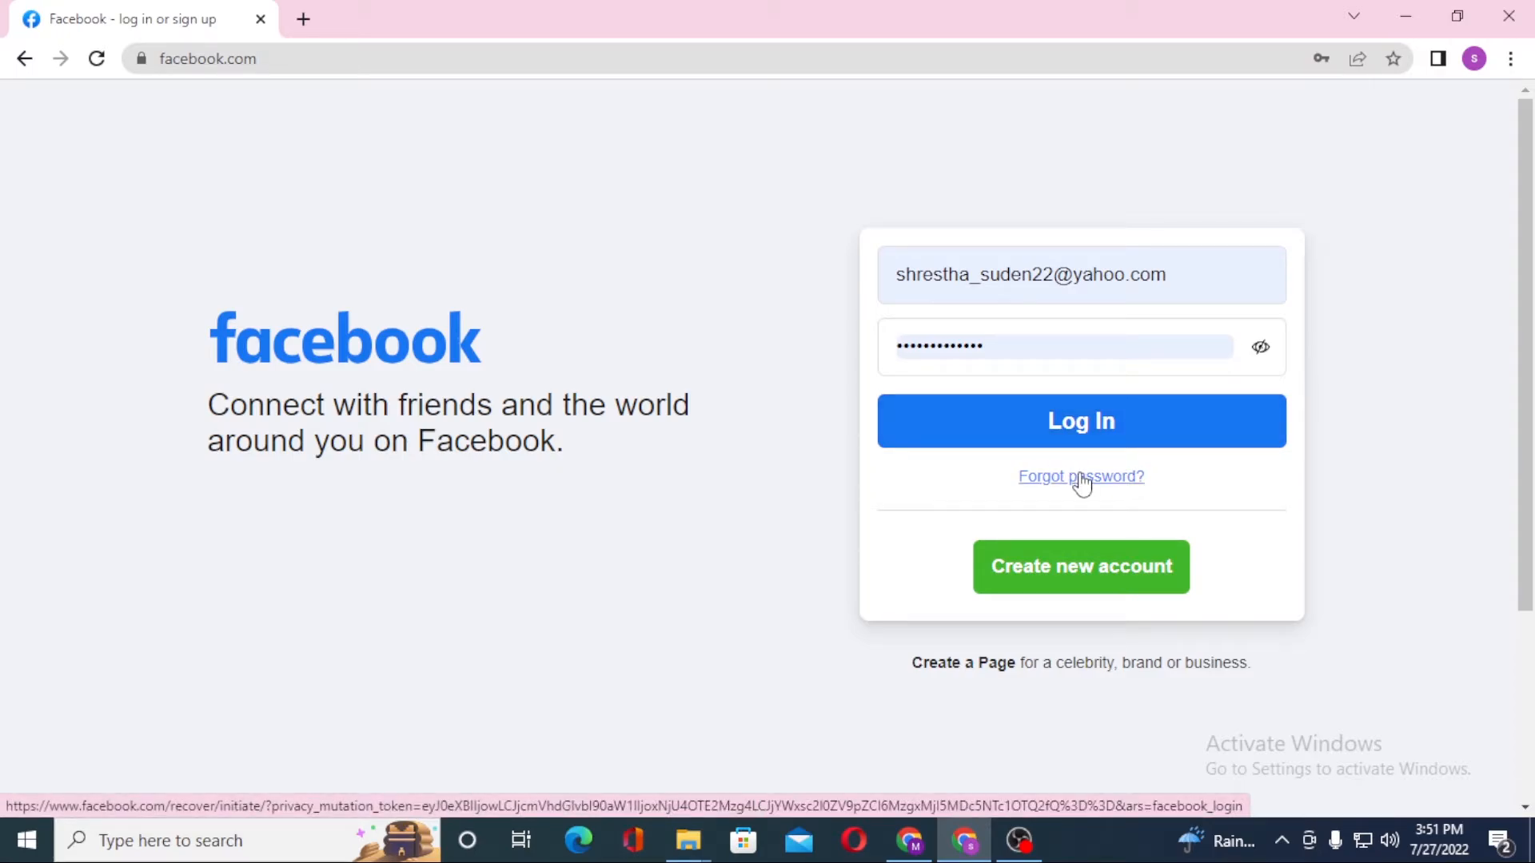
mouse_move(1055, 492)
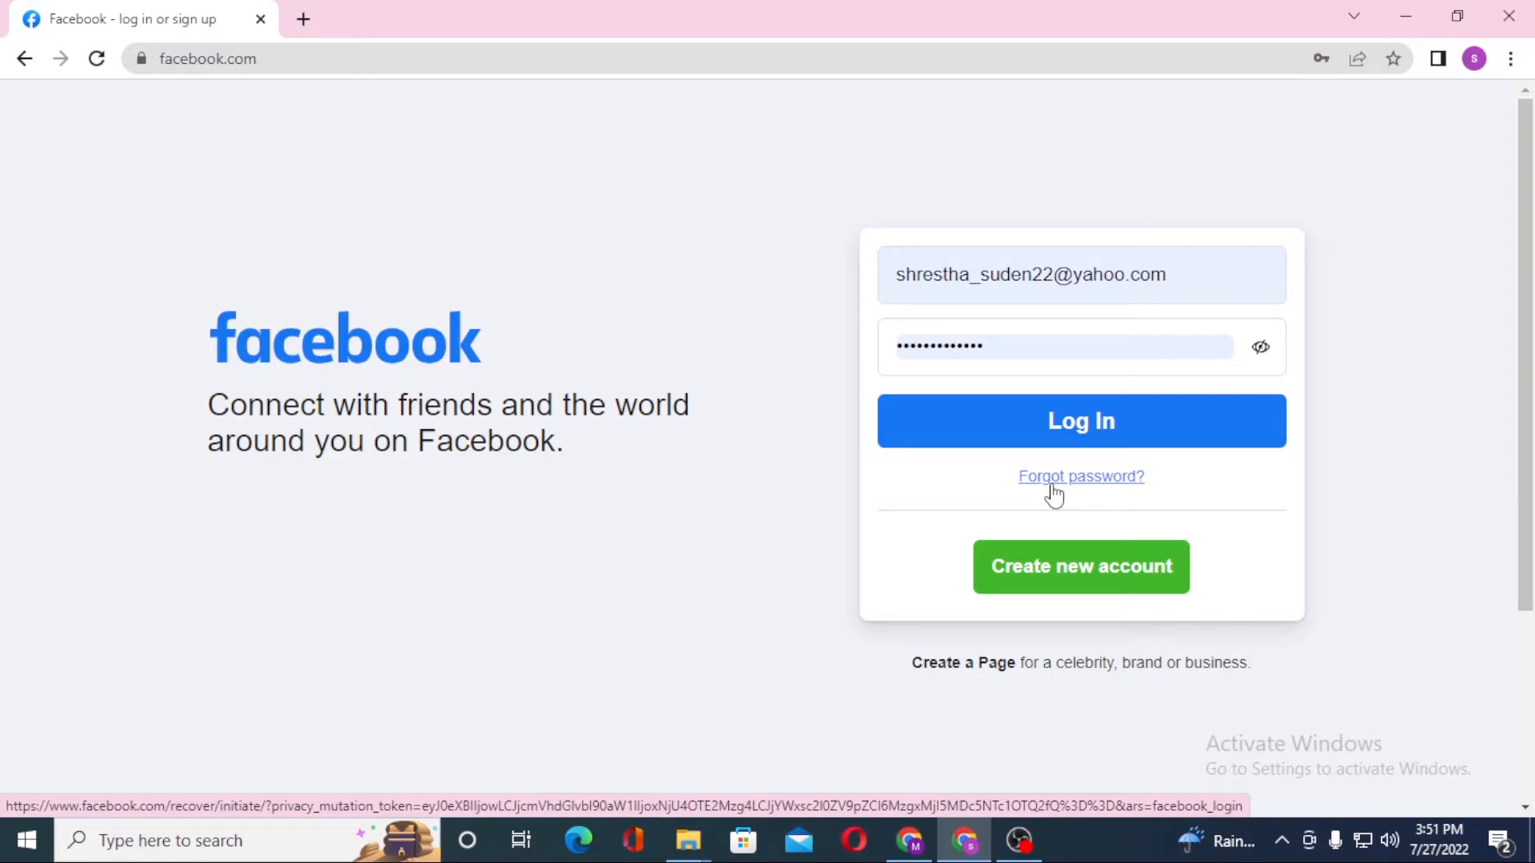
mouse_move(661, 441)
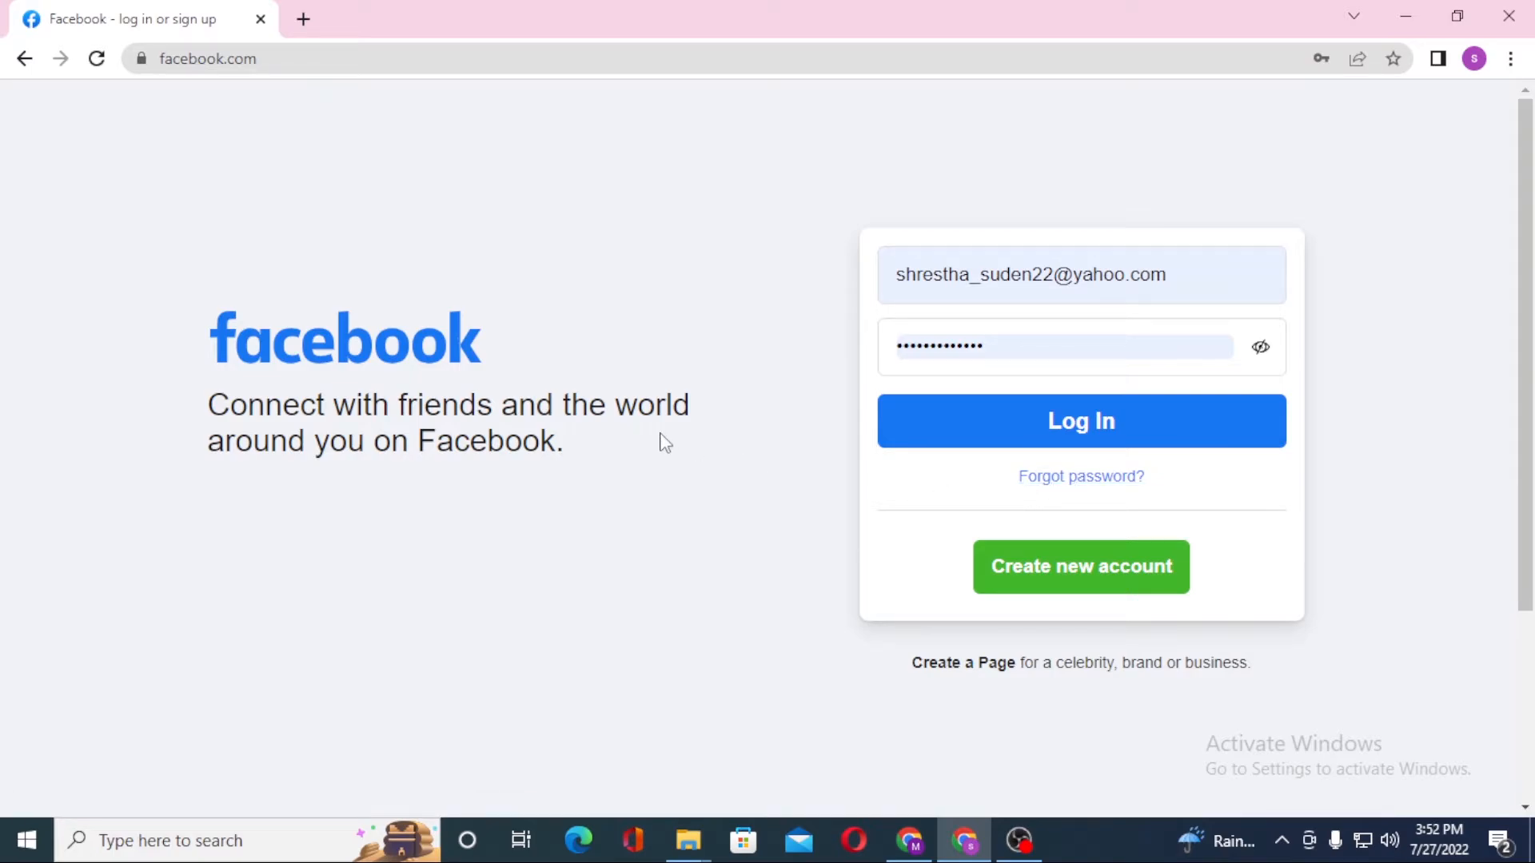
mouse_move(872, 546)
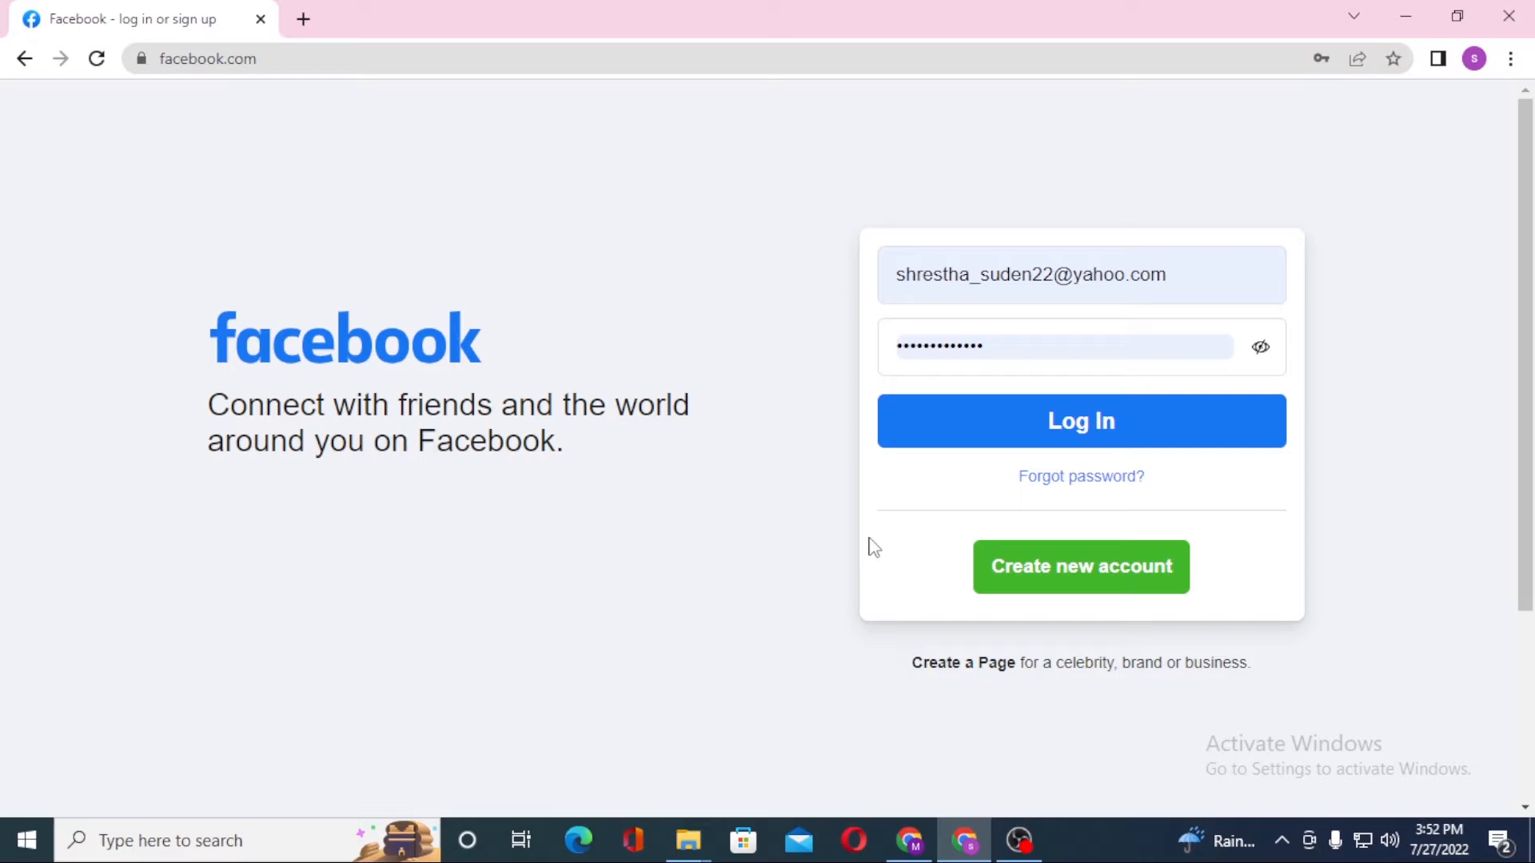
mouse_move(1081, 566)
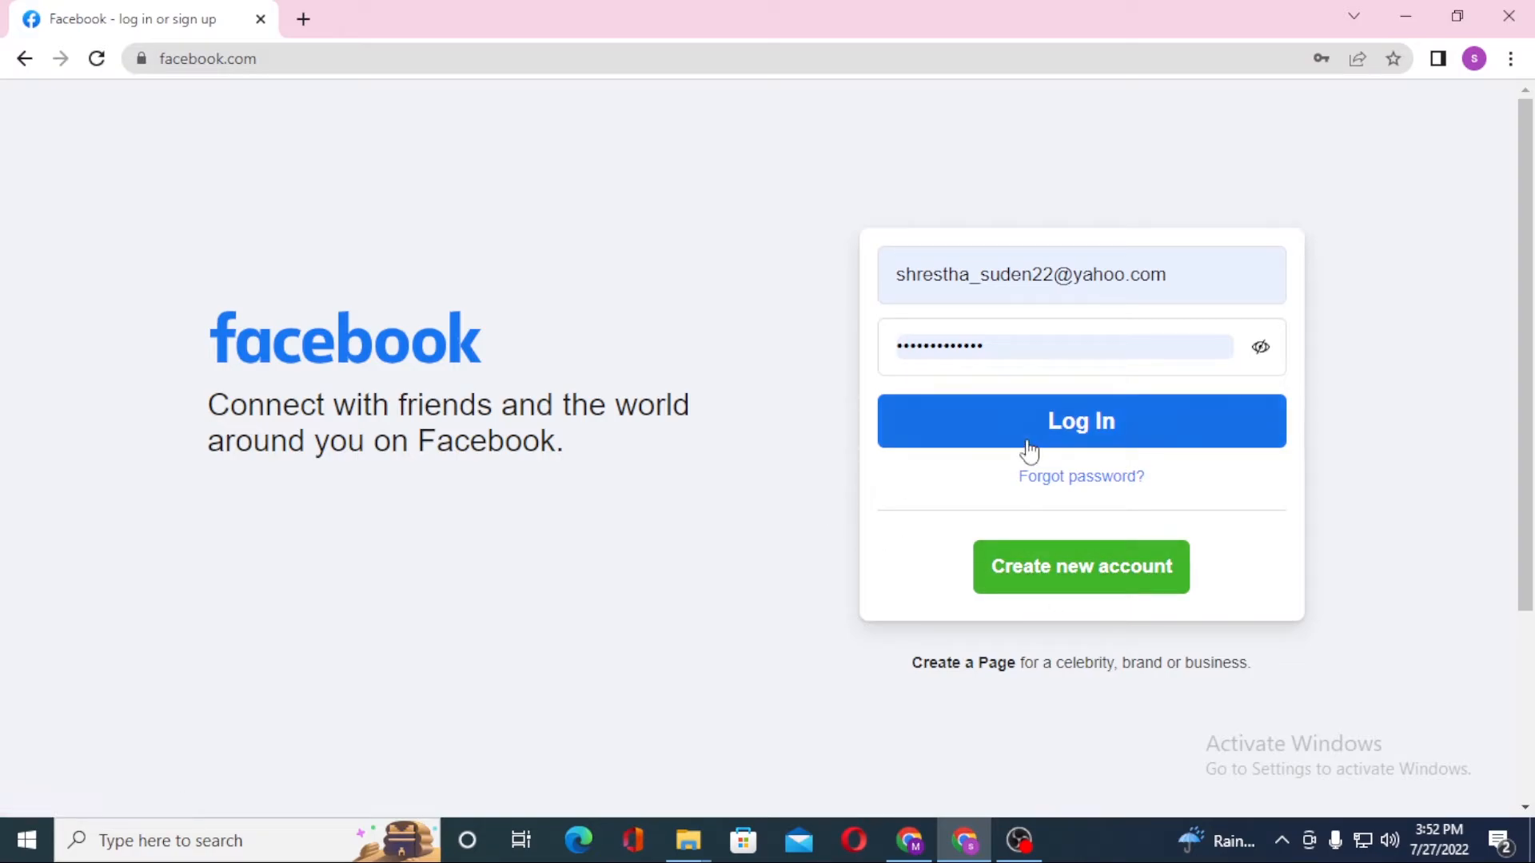
Log in with the autofilled credentials and browse the loaded Facebook home feed.
left_click(1080, 421)
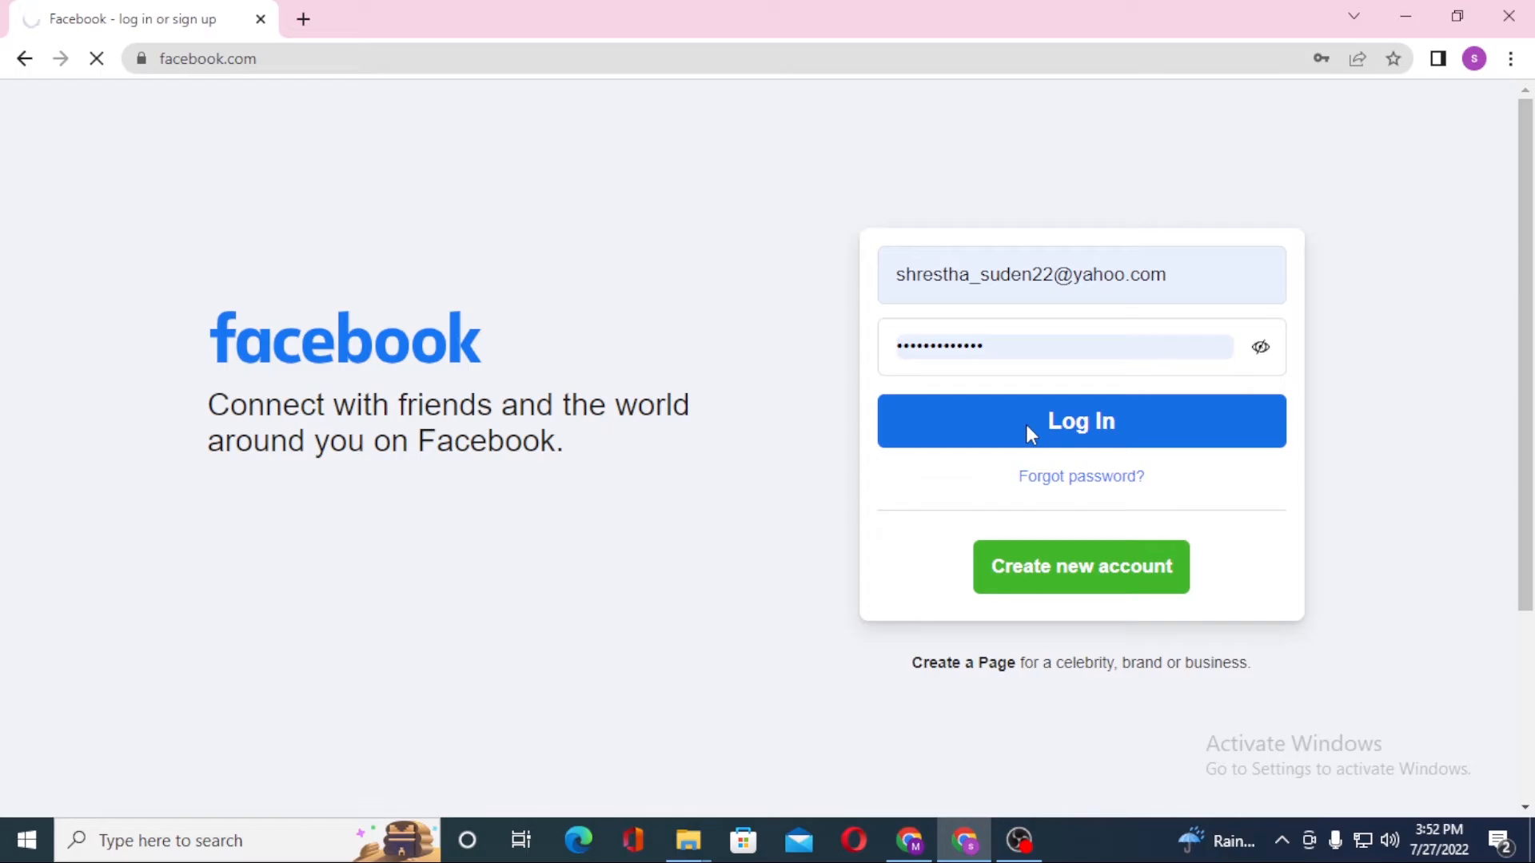
left_click(1081, 421)
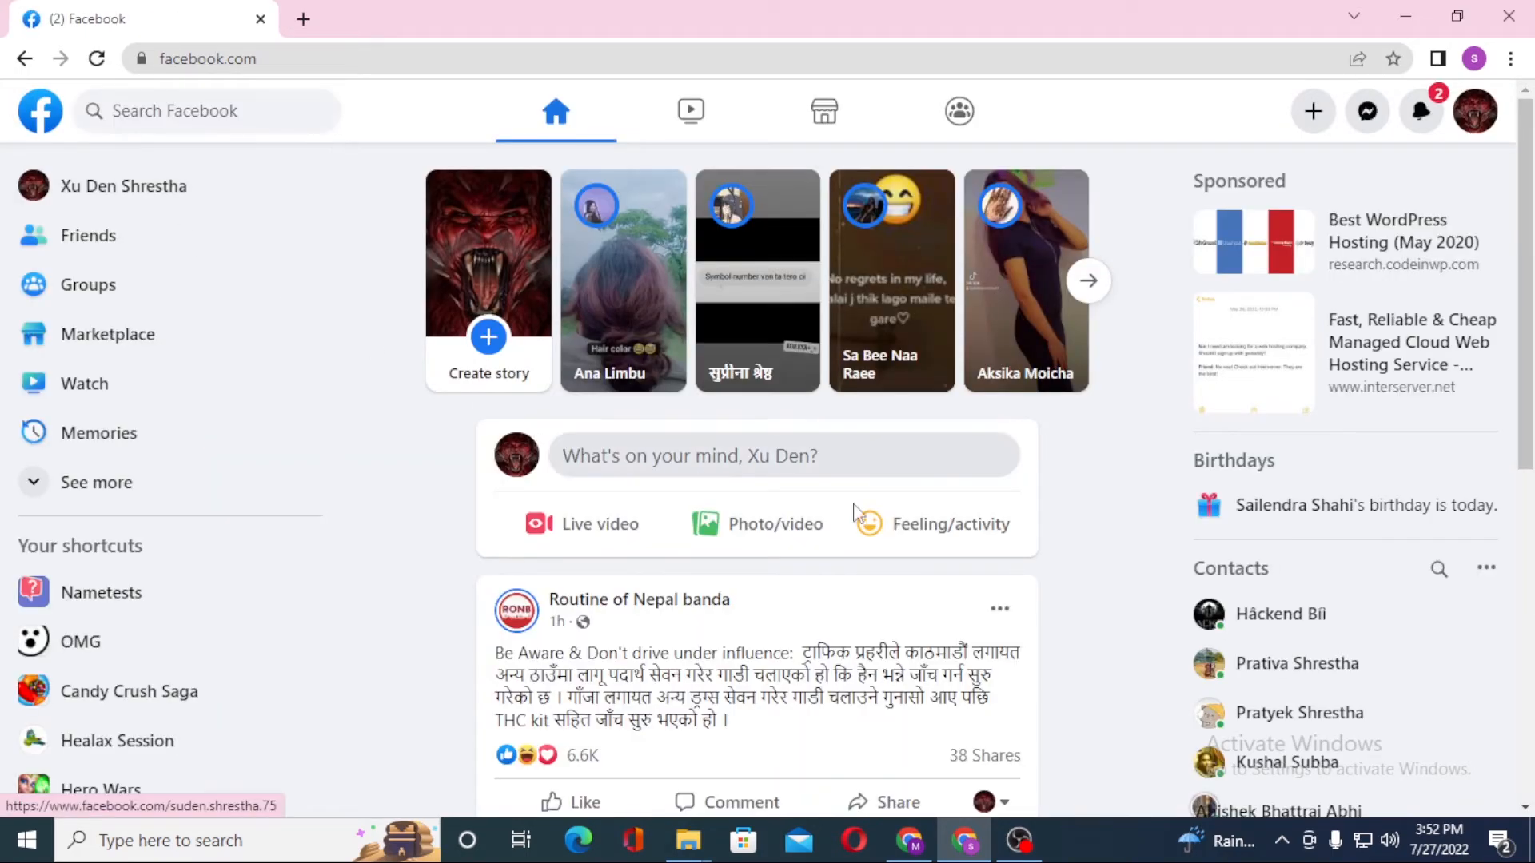
scroll("down", 3)
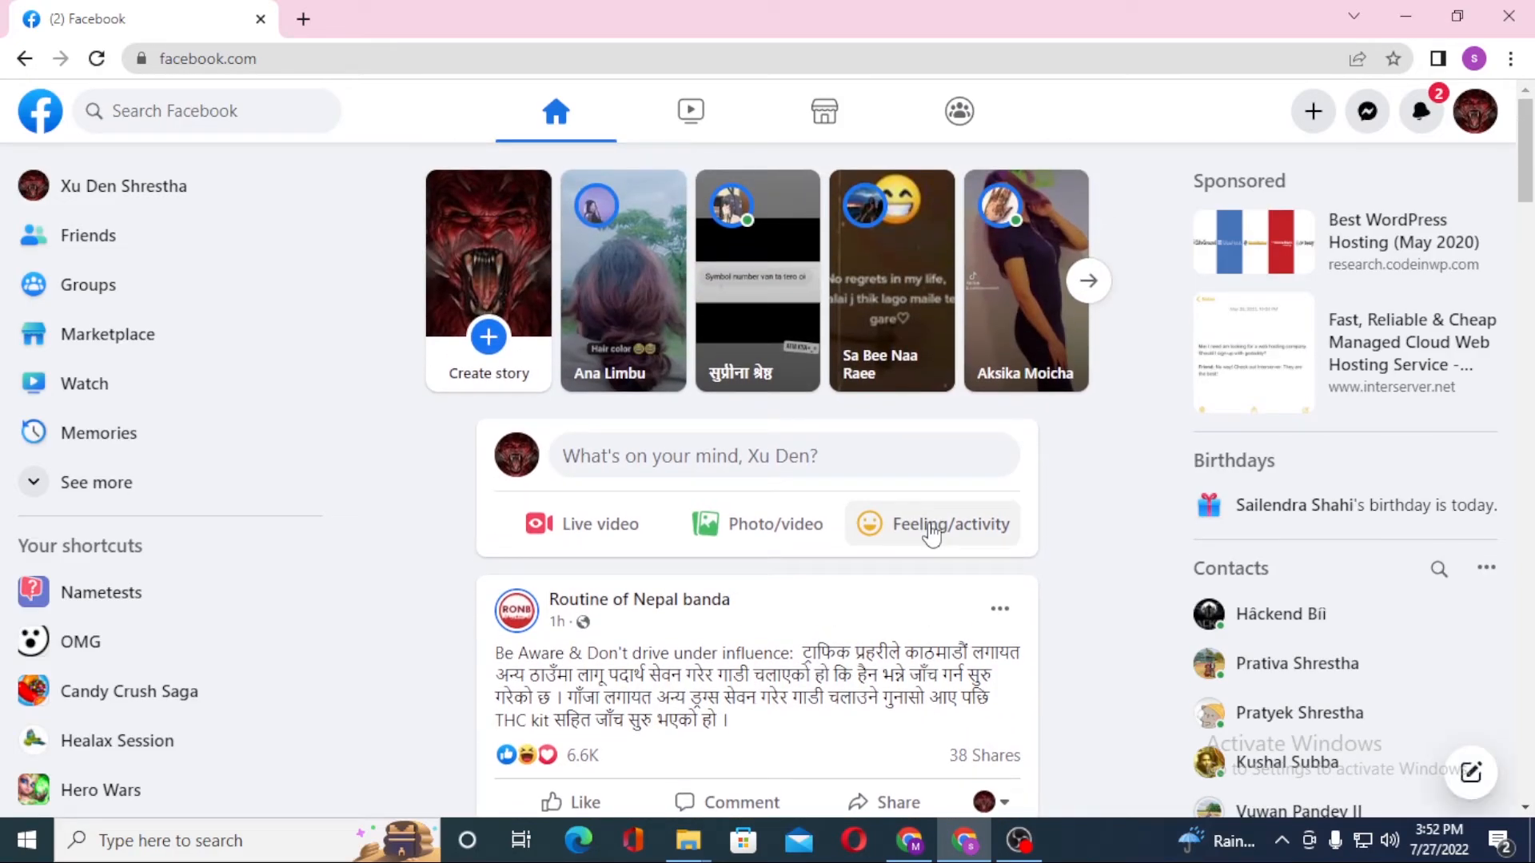
mouse_move(1146, 501)
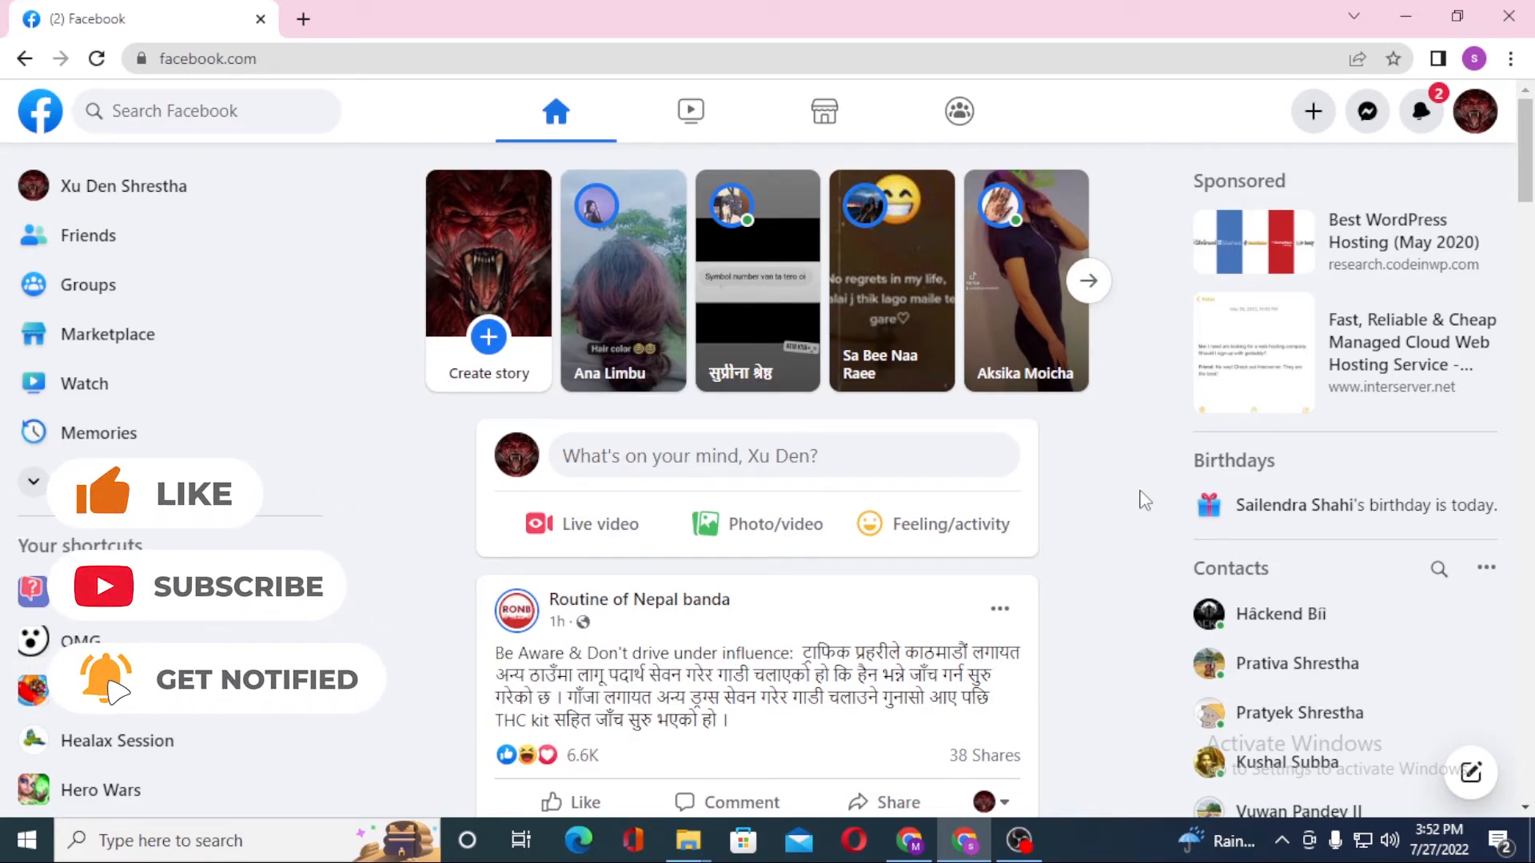
left_click(32, 481)
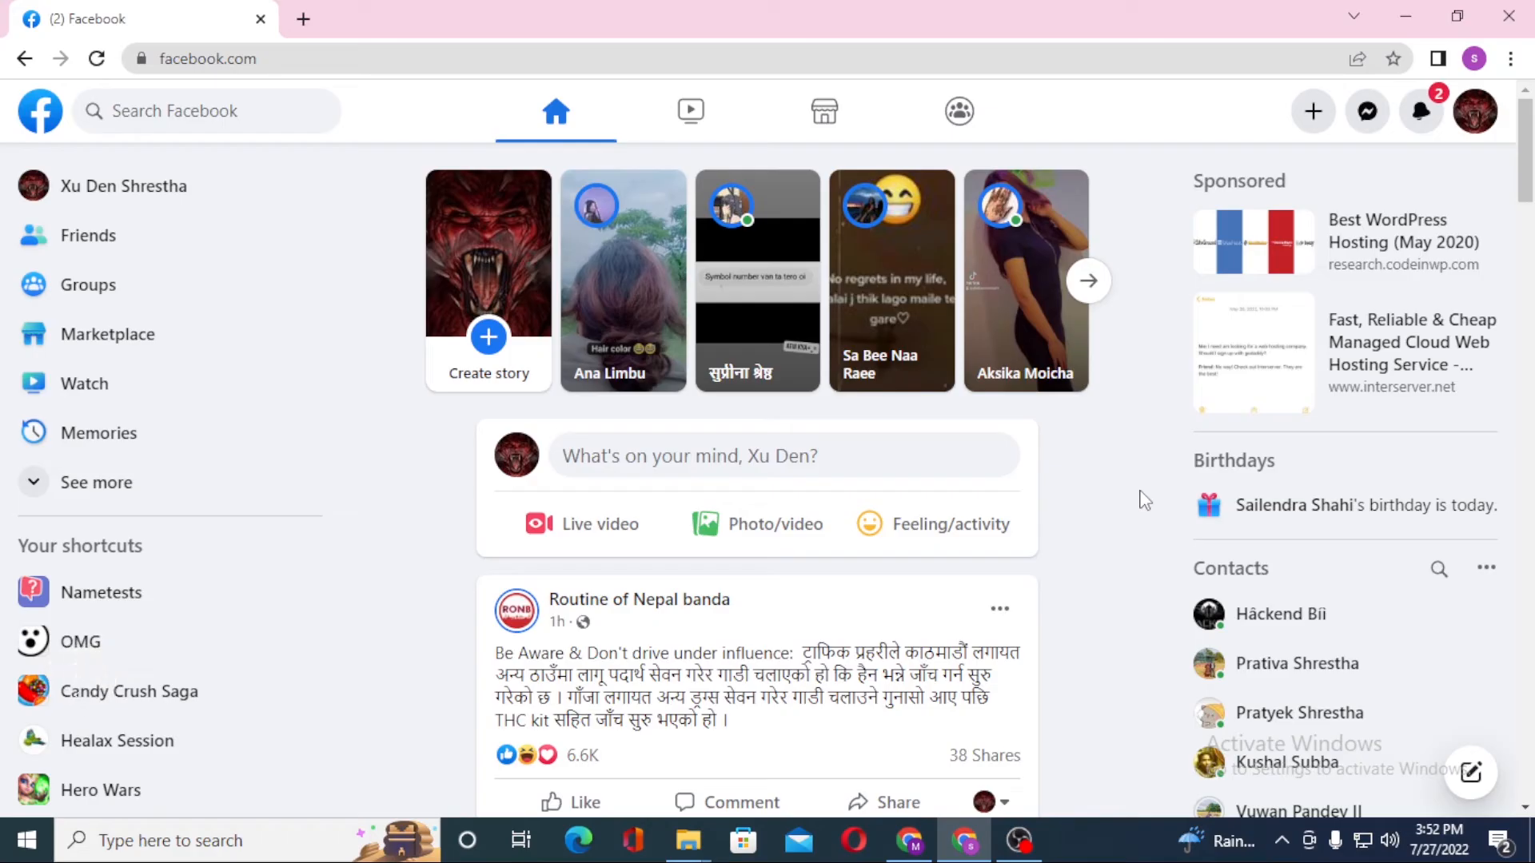